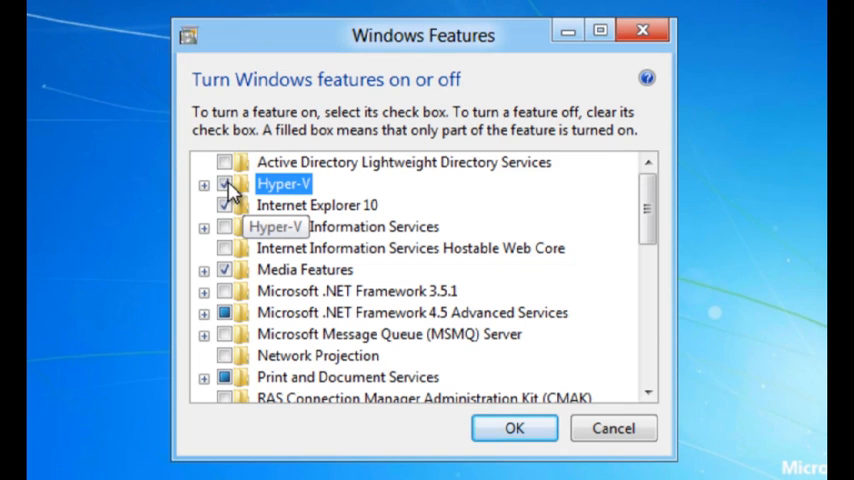
Step: Enable the Hyper-V feature and restart the computer to complete installation
{"action": "left_click", "coordinate": [514, 428]}
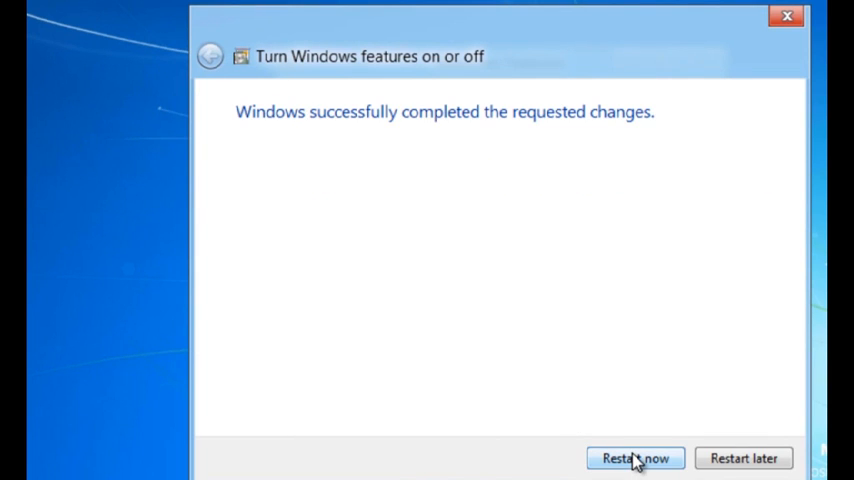
{"action": "left_click", "coordinate": [636, 458]}
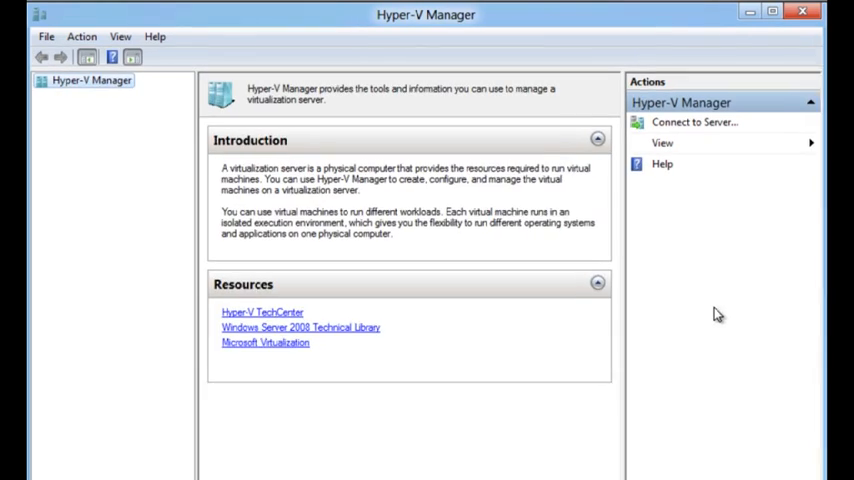
Step: Connect Hyper-V Manager to the local computer and bring up Virtual Switch Manager
{"action": "left_click", "coordinate": [694, 122]}
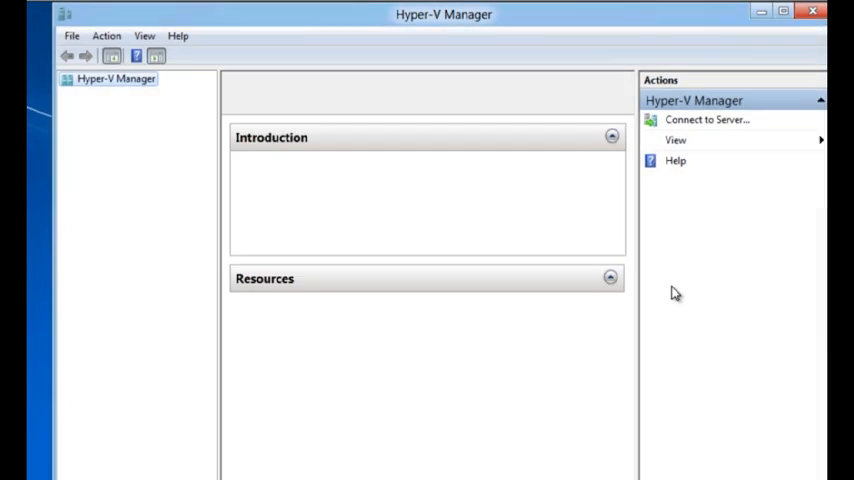
{"action": "left_click", "coordinate": [708, 120]}
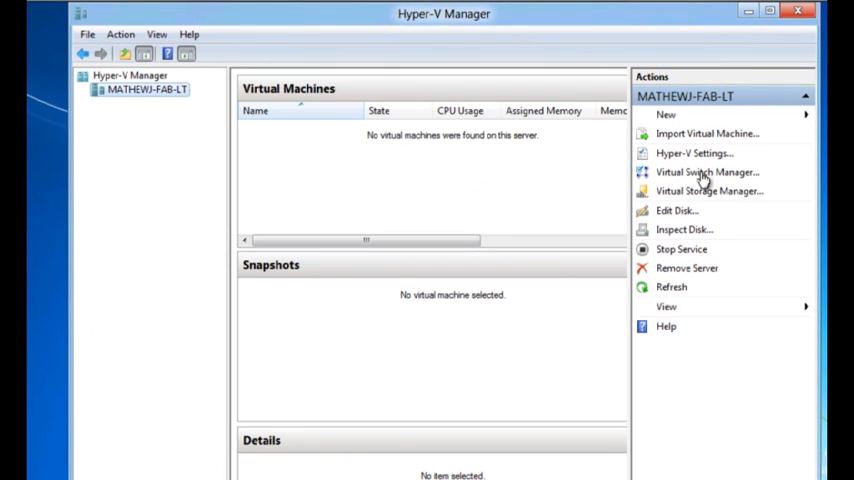
{"action": "left_click", "coordinate": [708, 172]}
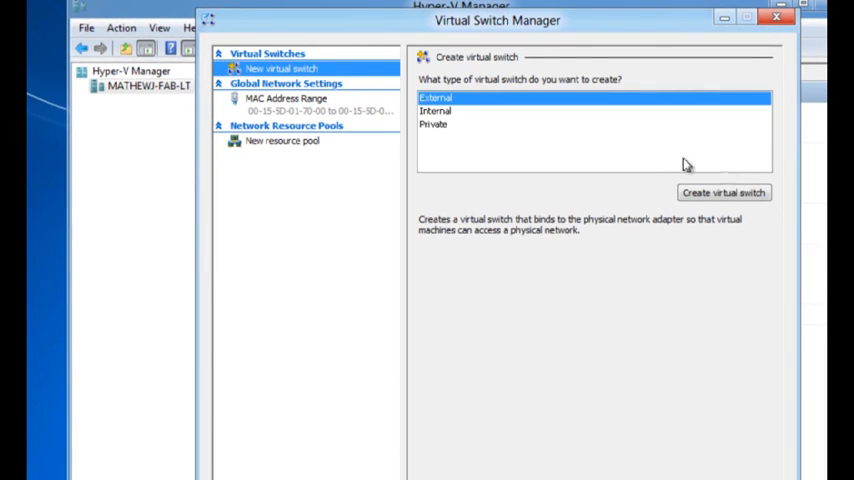
{"action": "mouse_move", "coordinate": [476, 116]}
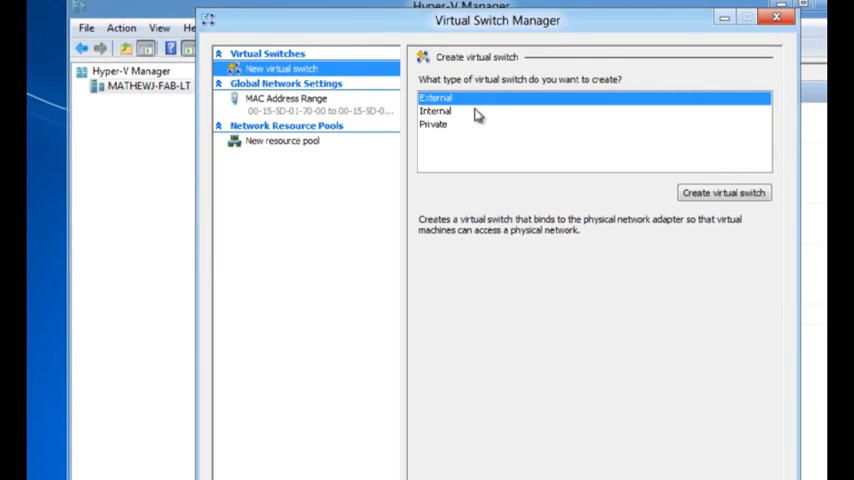
{"action": "mouse_move", "coordinate": [724, 192]}
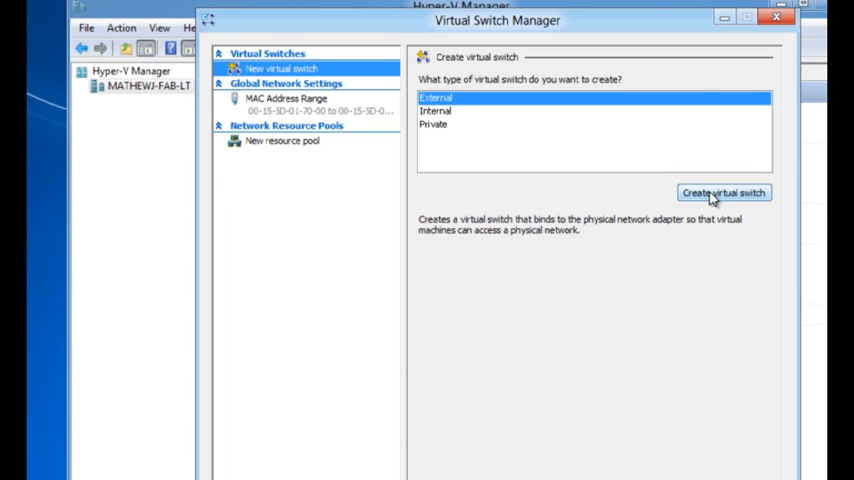
Step: Create external switch 'External WiFi' on the Intel Centrino adapter, accepting the network disruption warning
{"action": "left_click", "coordinate": [724, 192]}
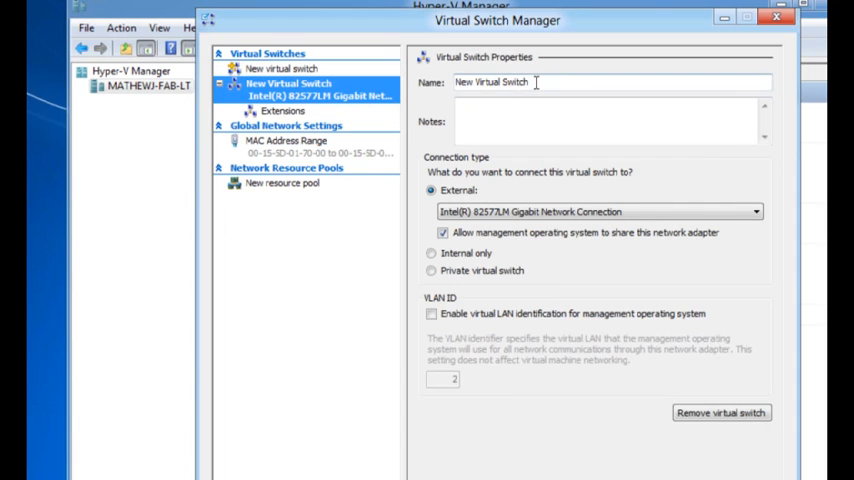
{"action": "type", "text": "External WiFi"}
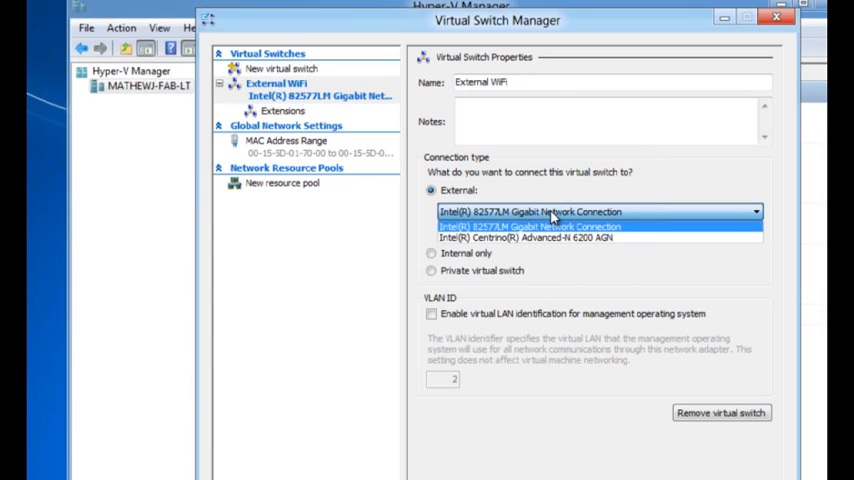
{"action": "mouse_move", "coordinate": [636, 222]}
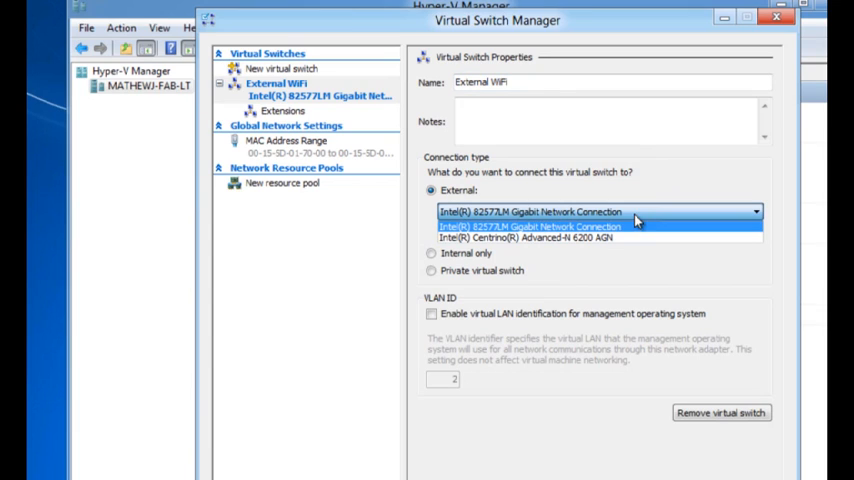
{"action": "mouse_move", "coordinate": [622, 240]}
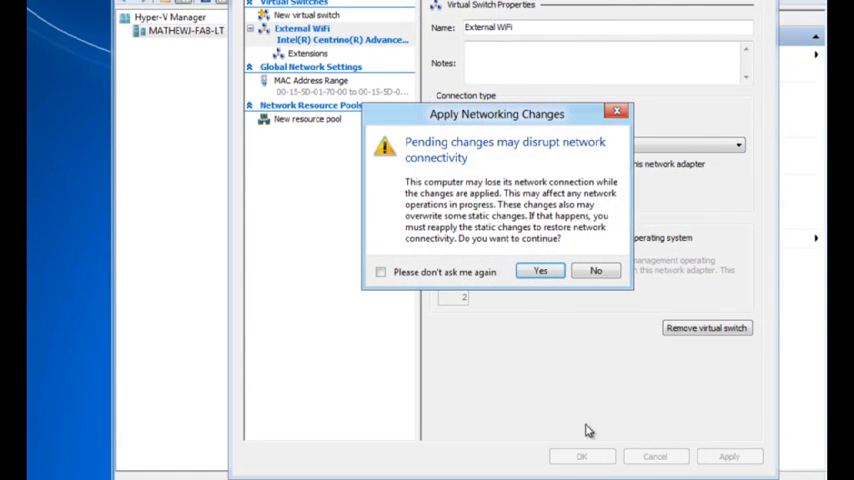
{"action": "left_click", "coordinate": [380, 272]}
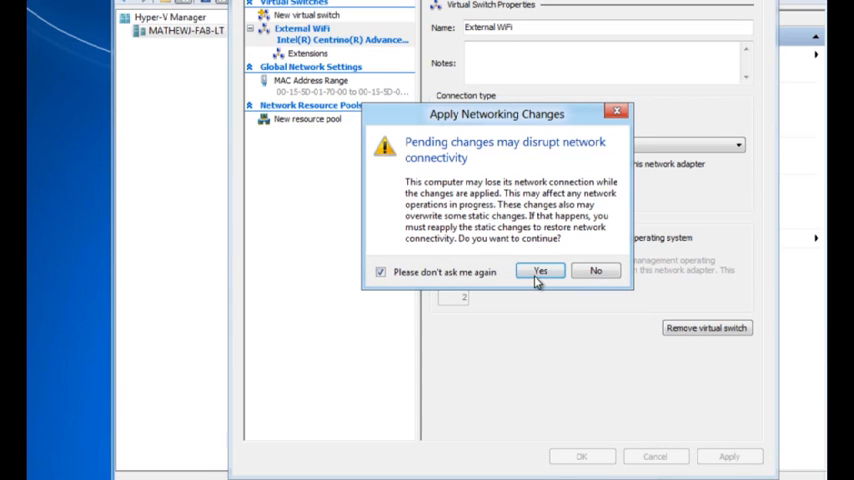
{"action": "left_click", "coordinate": [540, 272]}
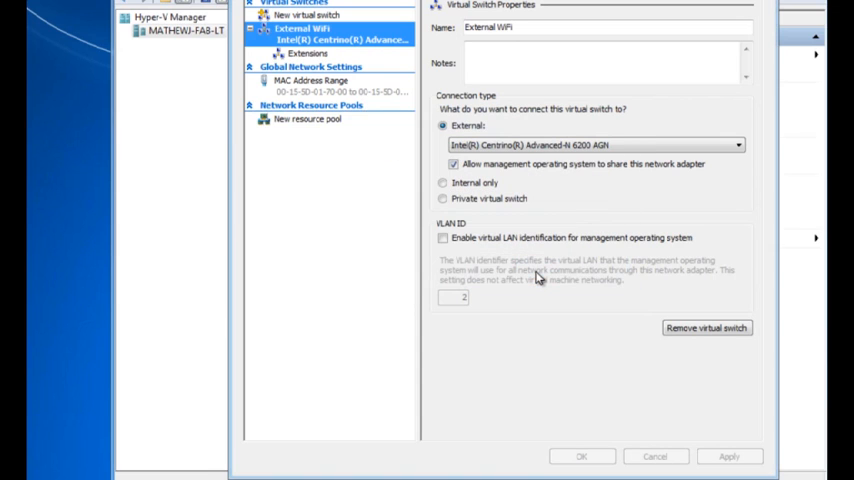
{"action": "left_click", "coordinate": [728, 456]}
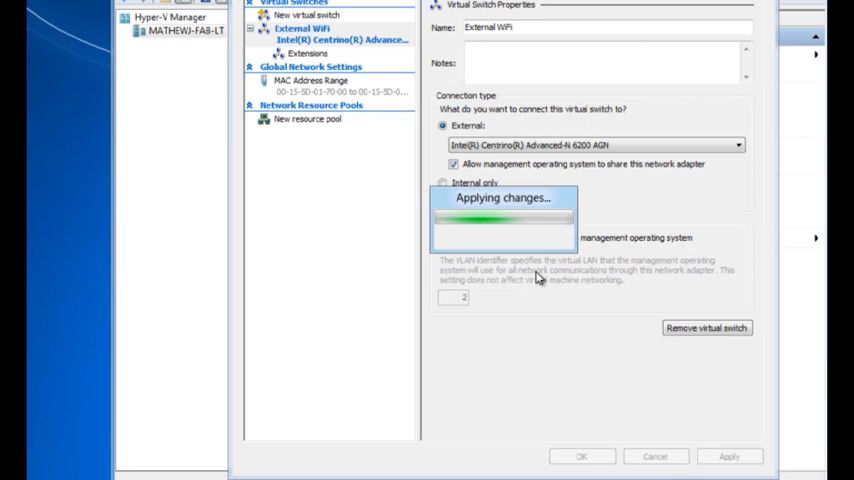
{"action": "left_click", "coordinate": [580, 456]}
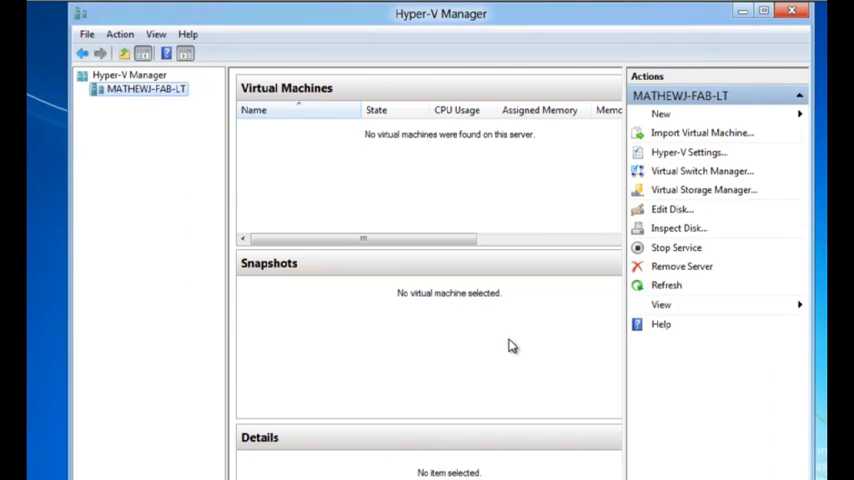
{"action": "mouse_move", "coordinate": [520, 184]}
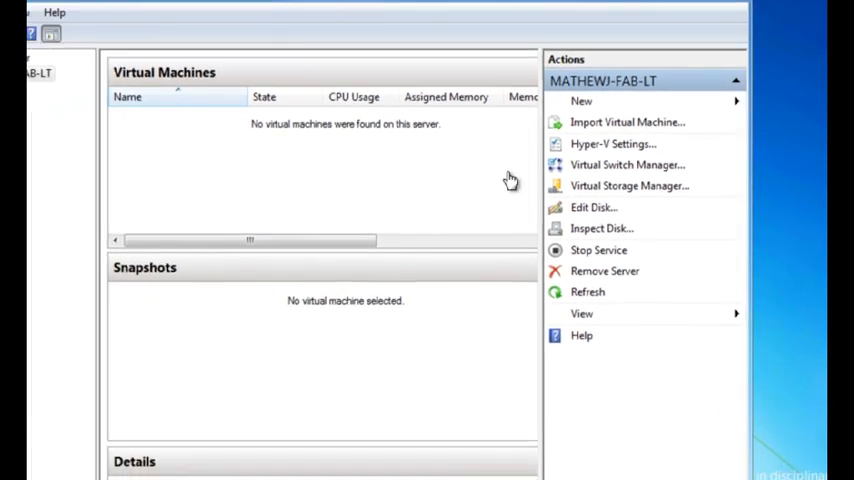
{"action": "left_click", "coordinate": [580, 100]}
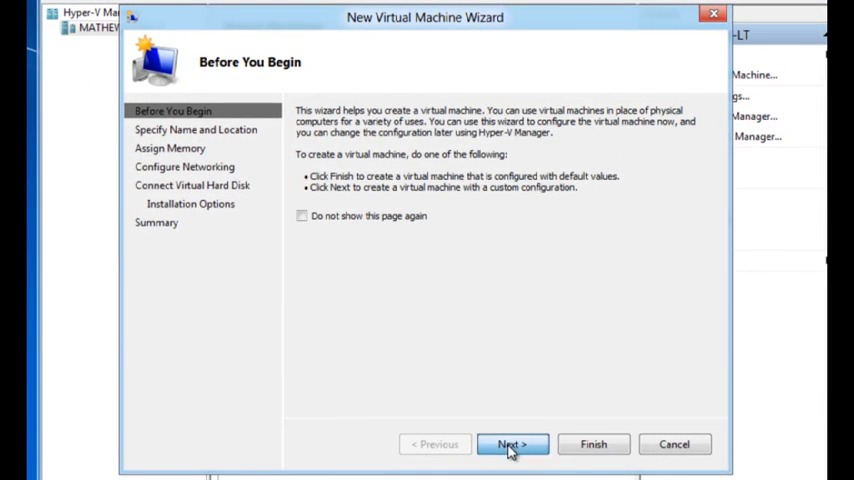
Step: Name the VM 'My First VM' with 512 MB dynamic memory on the External WiFi network
{"action": "left_click", "coordinate": [512, 444]}
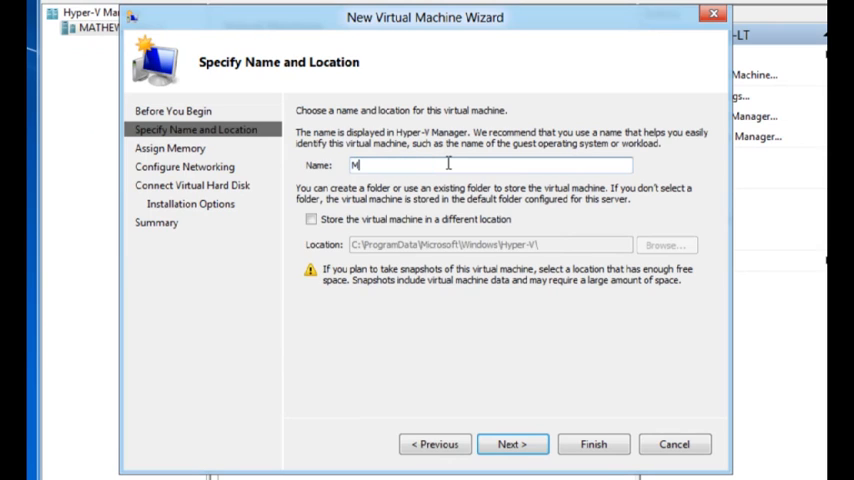
{"action": "type", "text": "y First VM"}
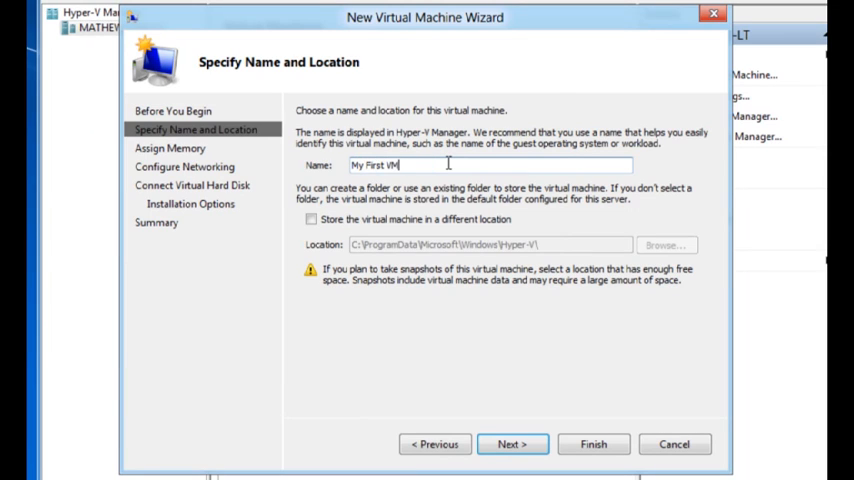
{"action": "left_click", "coordinate": [512, 444]}
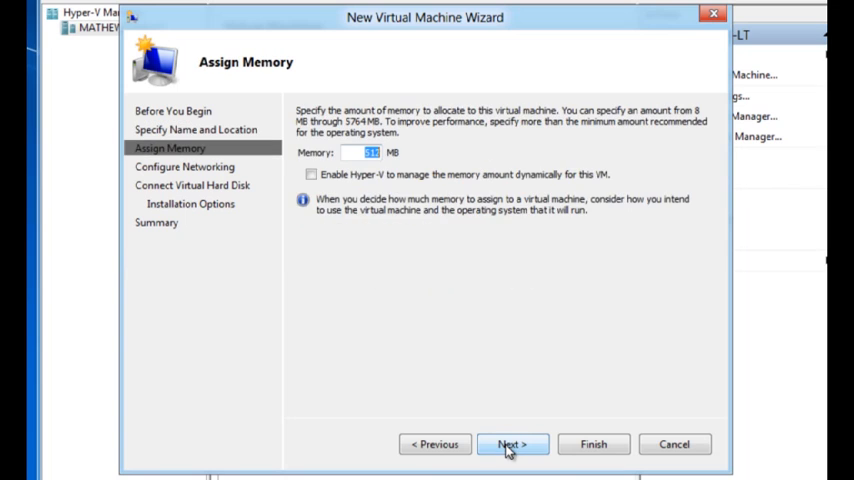
{"action": "left_click", "coordinate": [312, 174]}
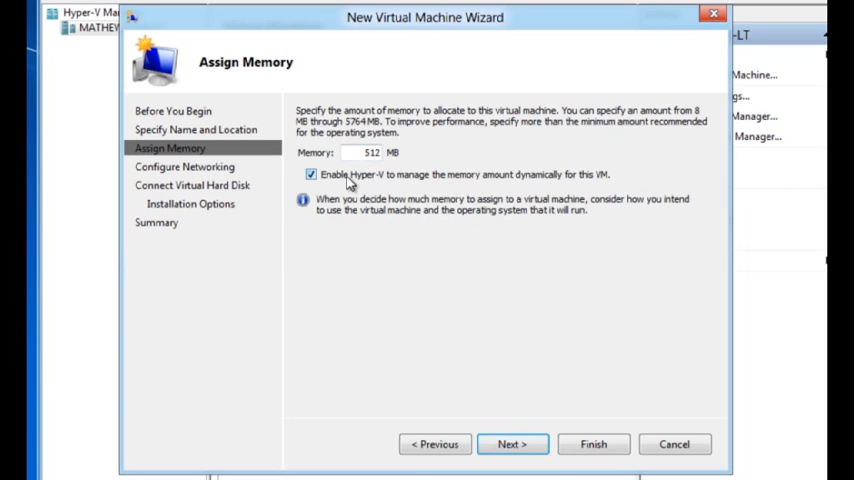
{"action": "left_click", "coordinate": [512, 444]}
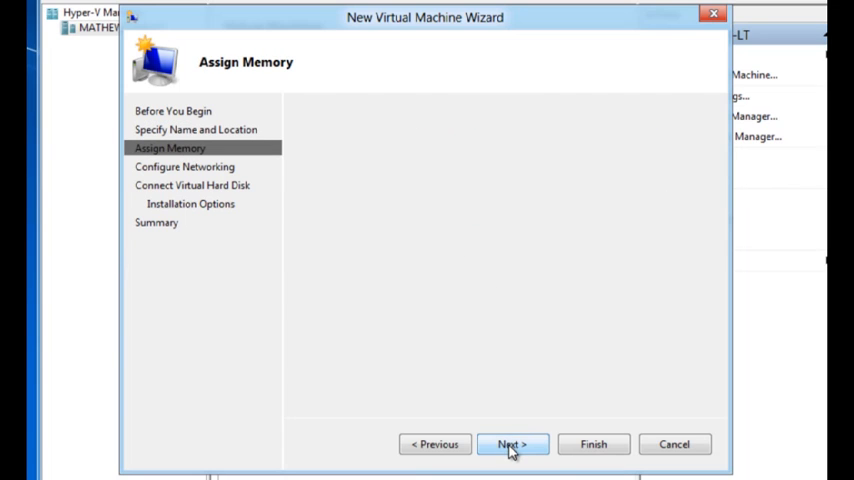
{"action": "left_click", "coordinate": [512, 444]}
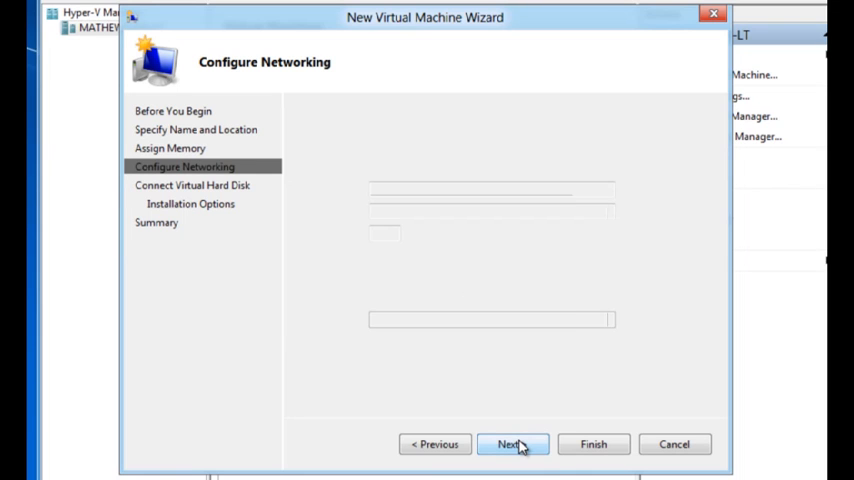
Step: Give it a new virtual disk, set the Windows 7 ISO as boot media, and finish the wizard
{"action": "left_click", "coordinate": [512, 444]}
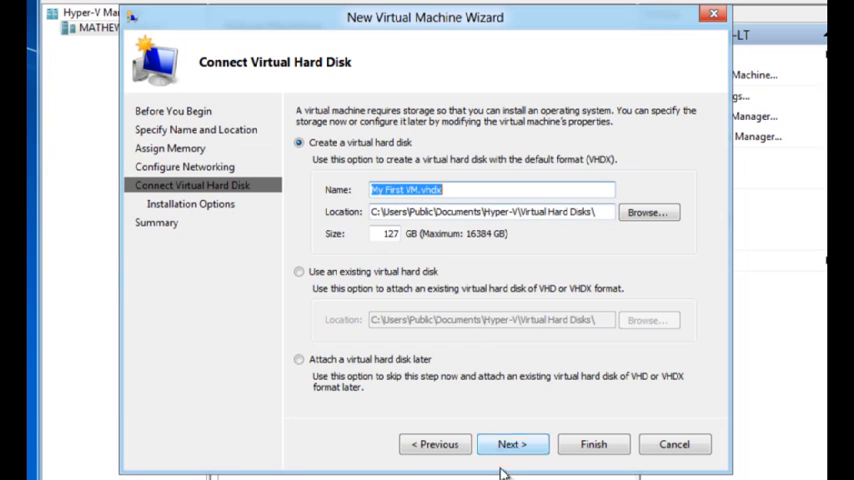
{"action": "left_click", "coordinate": [512, 444]}
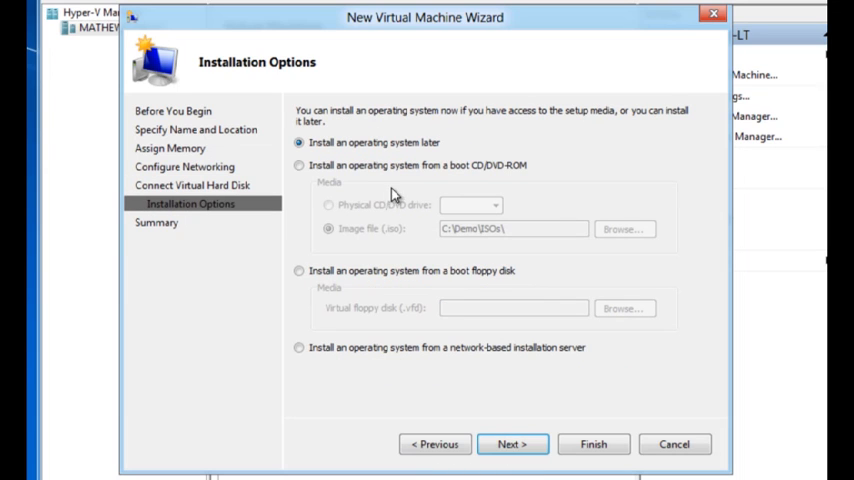
{"action": "left_click", "coordinate": [300, 164]}
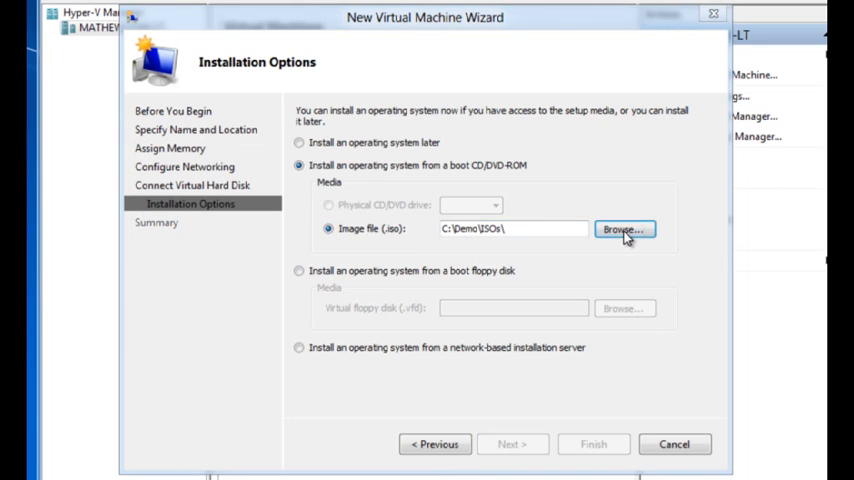
{"action": "left_click", "coordinate": [624, 228]}
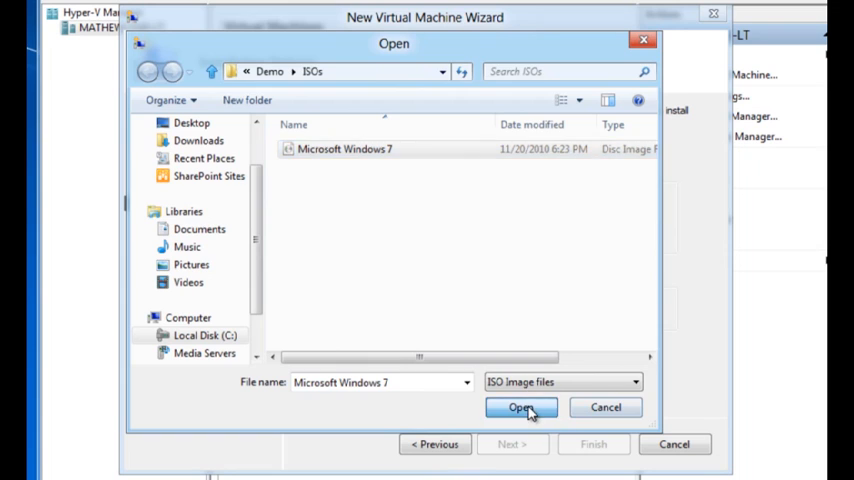
{"action": "left_click", "coordinate": [520, 408]}
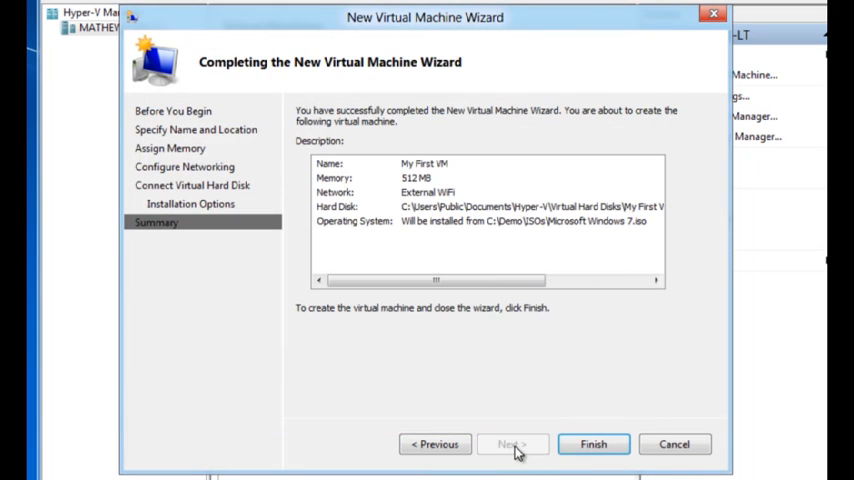
{"action": "left_click", "coordinate": [592, 444]}
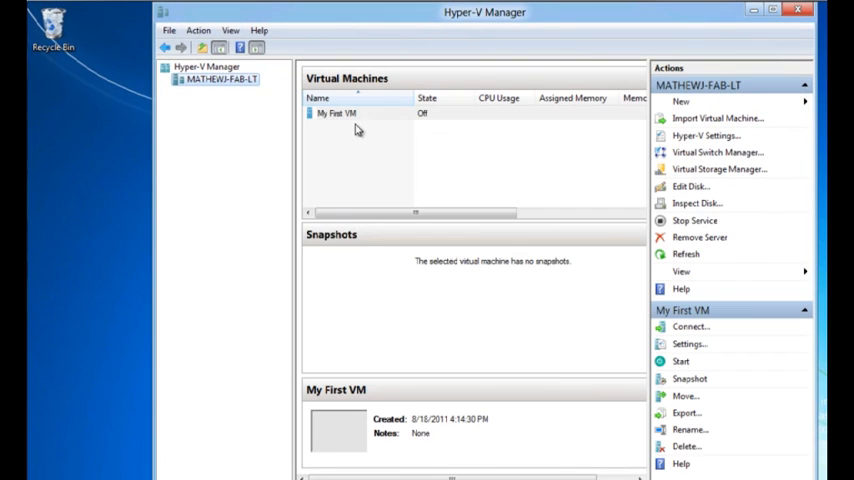
Step: Connect to My First VM and power it on so Windows setup starts from the ISO
{"action": "left_click", "coordinate": [336, 112]}
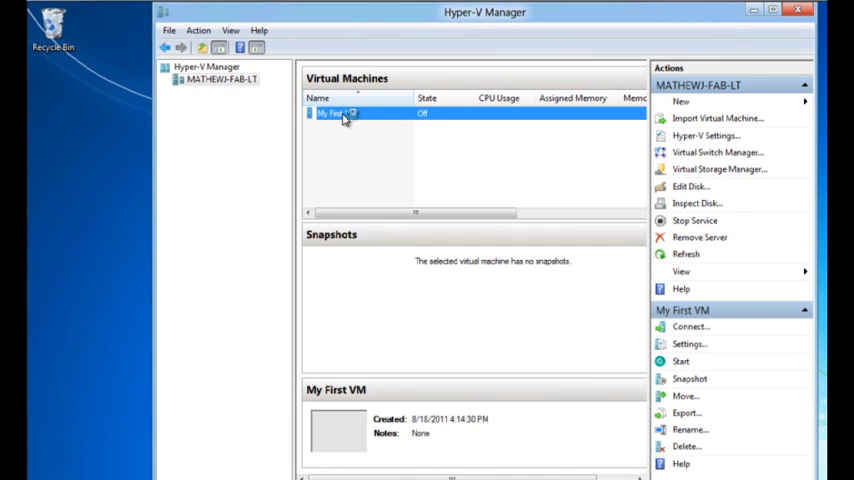
{"action": "left_click", "coordinate": [690, 326]}
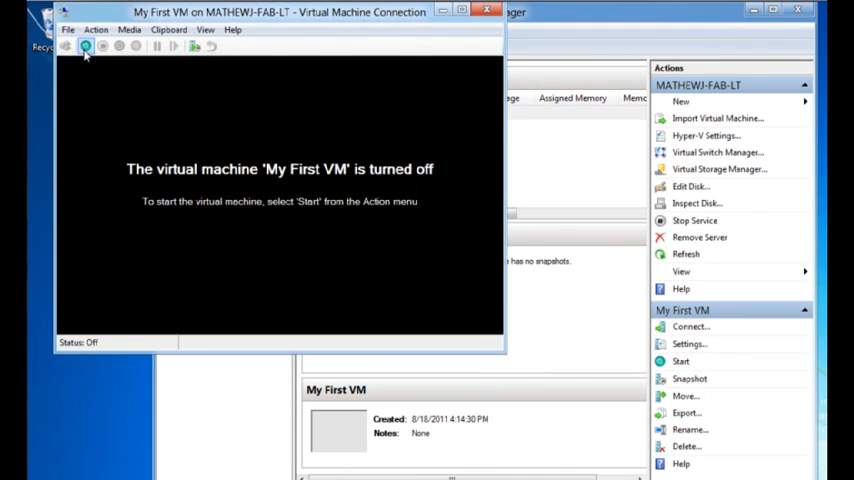
{"action": "left_click", "coordinate": [84, 46]}
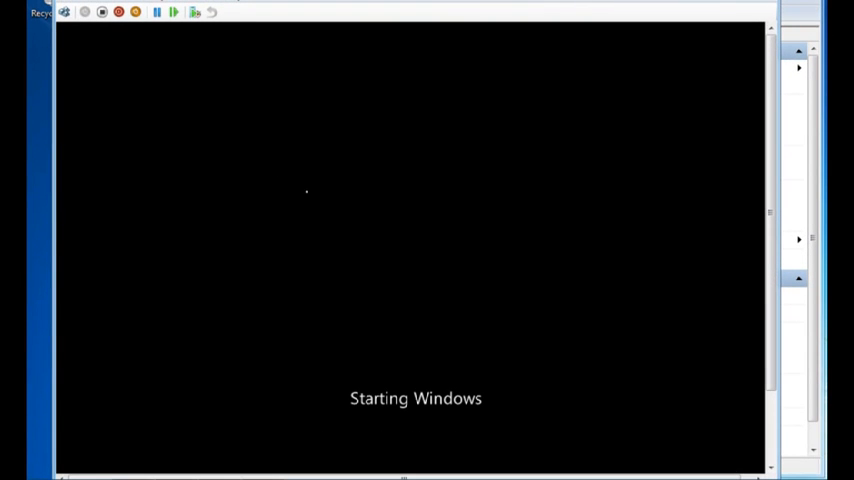
{"action": "mouse_move", "coordinate": [488, 340]}
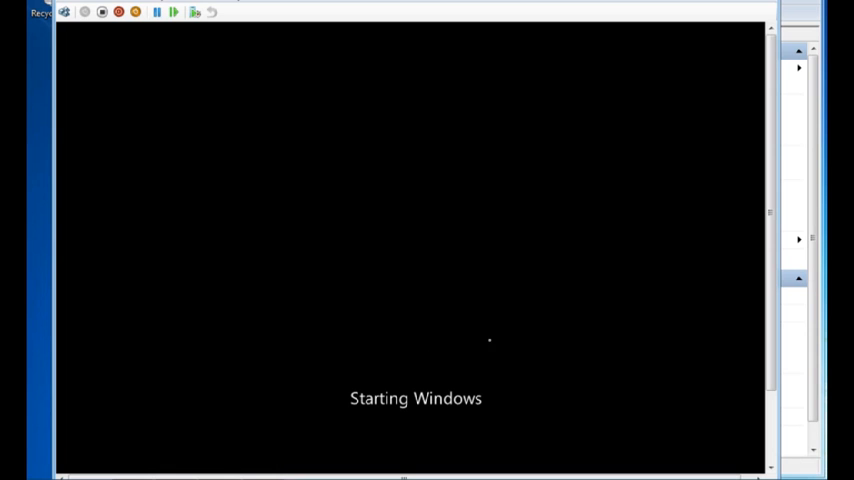